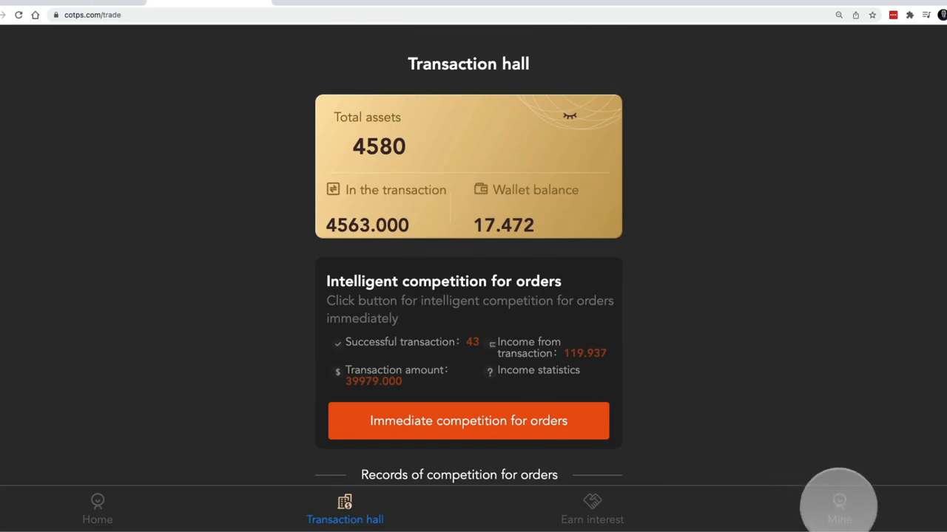
# - Go to the Mine account page and scroll to the 17.472 total assets and options list
pyautogui.click(839, 509)
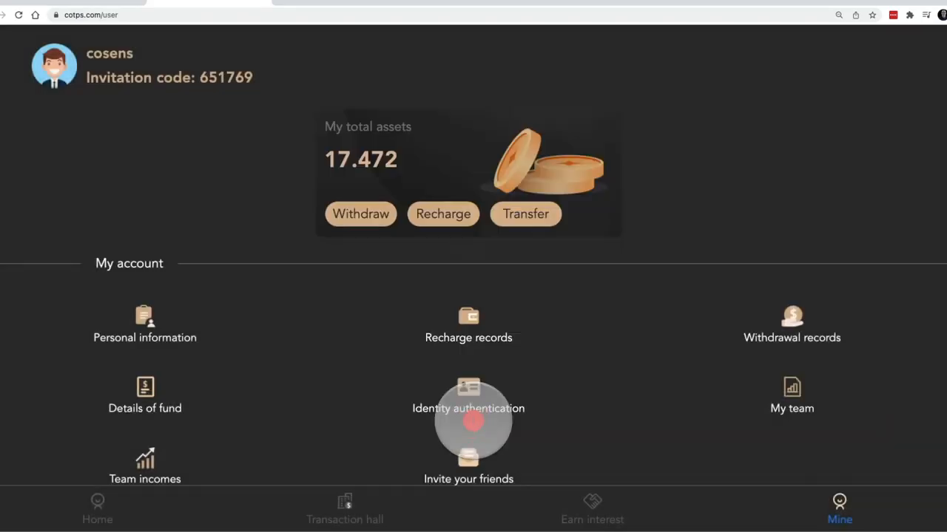
pyautogui.scroll(-3)
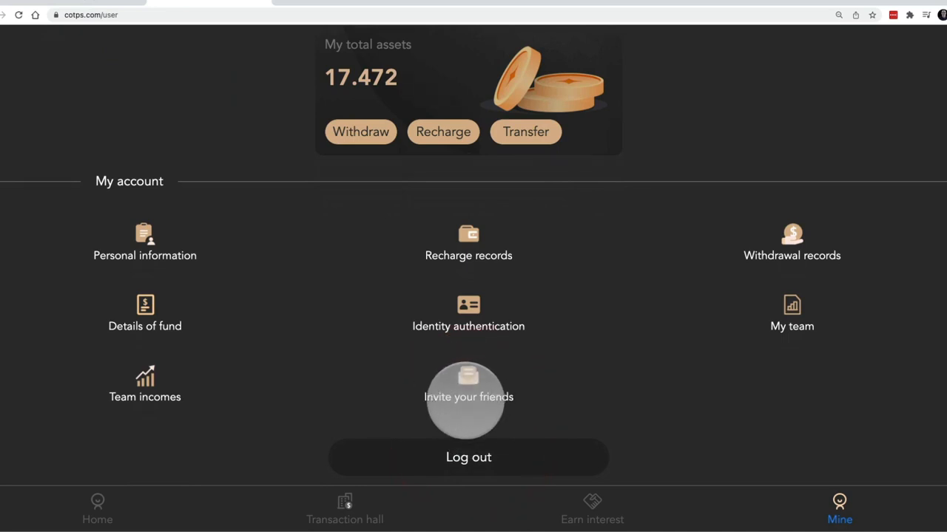
# - Open Invite your friends, scroll to the 15%/10%/5% commission rules, and copy code 651769
pyautogui.click(468, 397)
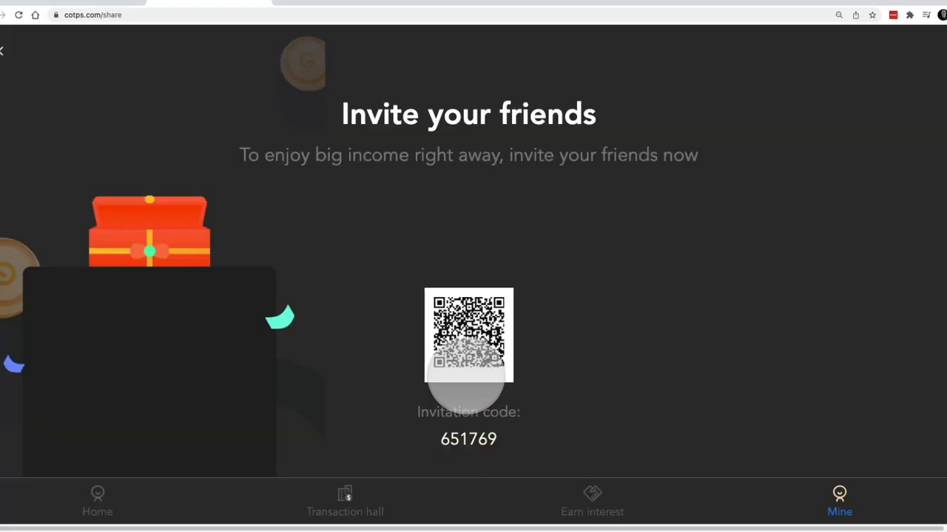
pyautogui.scroll(-3)
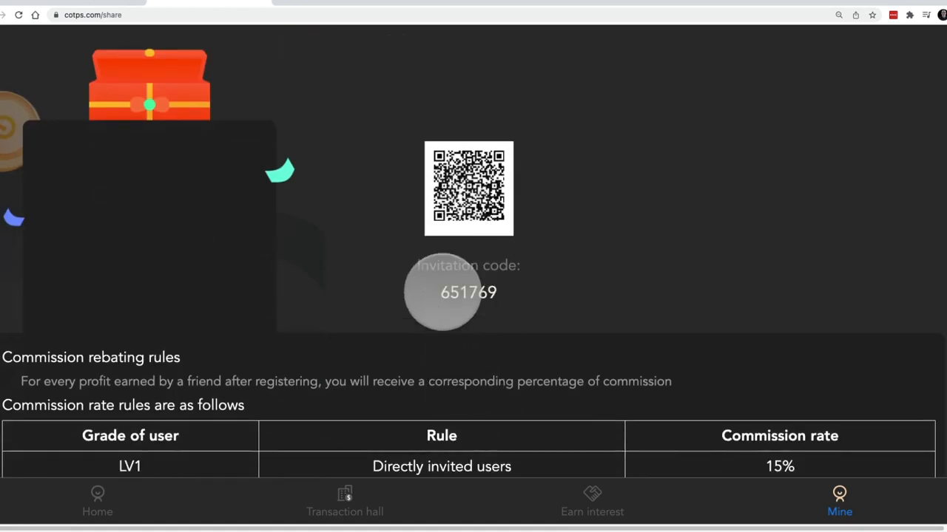
pyautogui.scroll(-3)
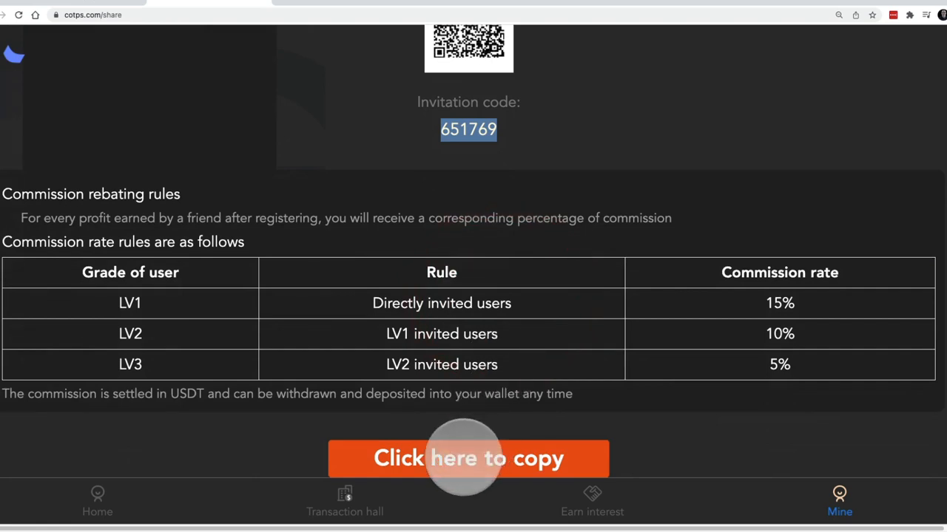
pyautogui.click(469, 458)
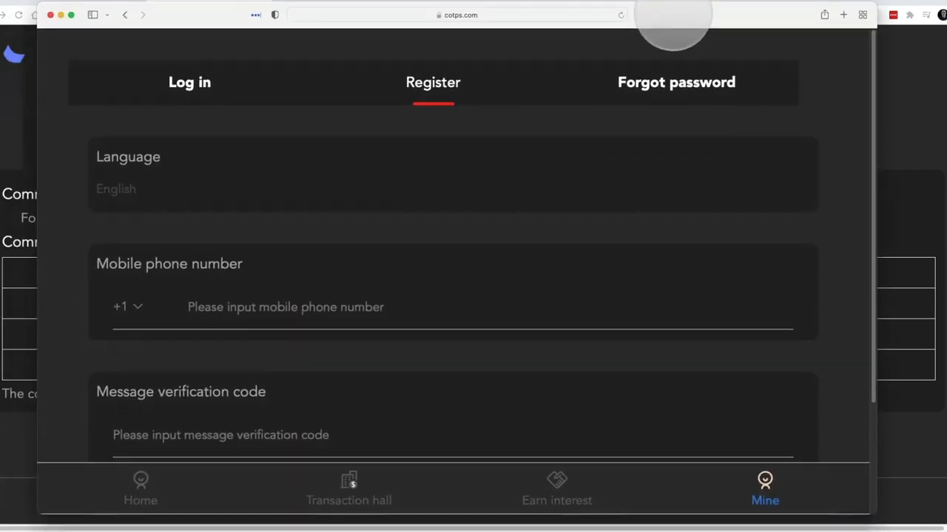
# - Scroll through the COTPS Register form in the separate browser window
pyautogui.scroll(-3)
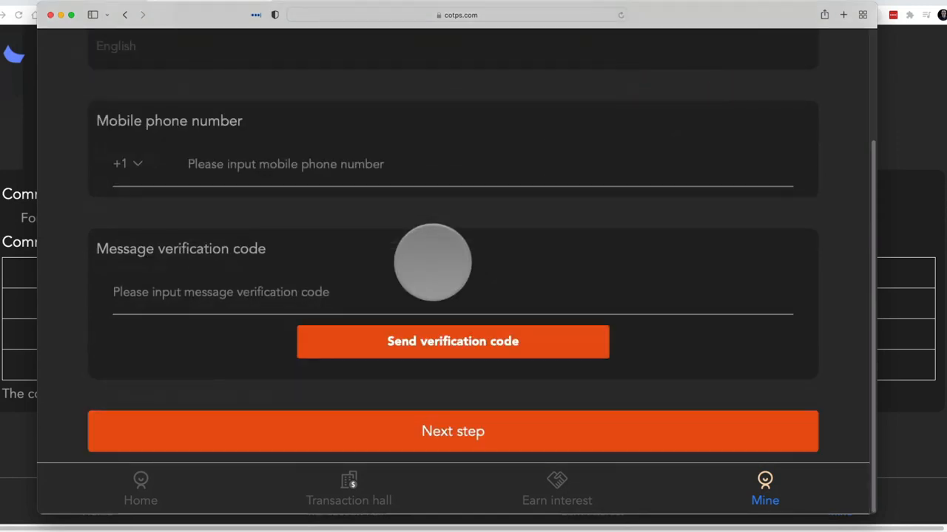
pyautogui.scroll(3)
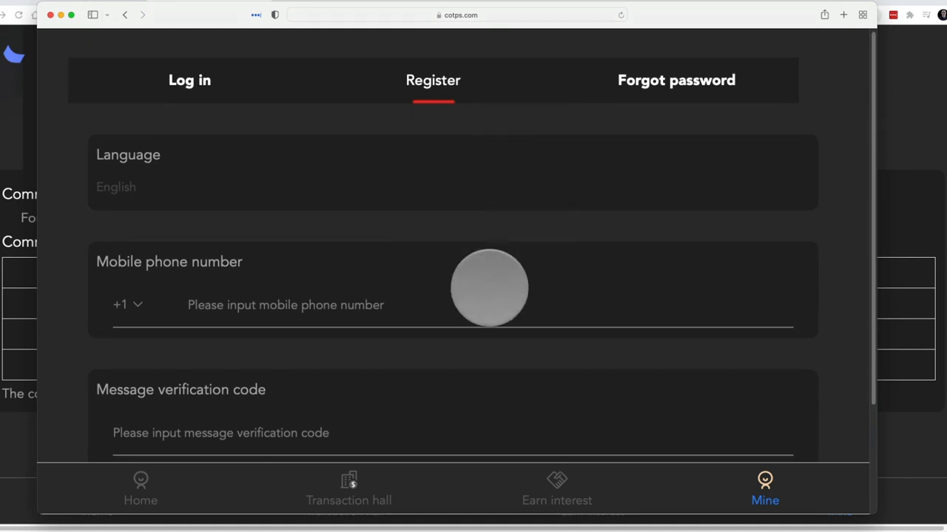
pyautogui.scroll(-3)
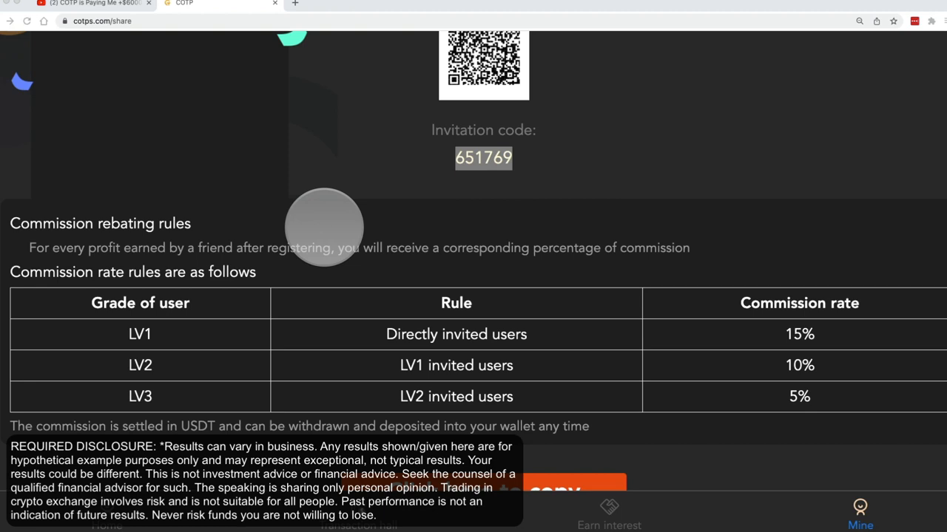
pyautogui.moveTo(813, 344)
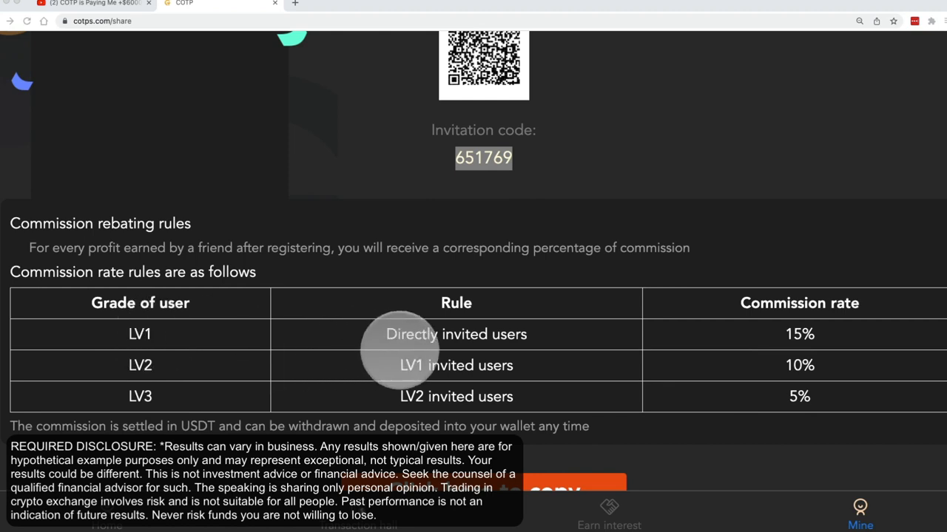
pyautogui.moveTo(500, 337)
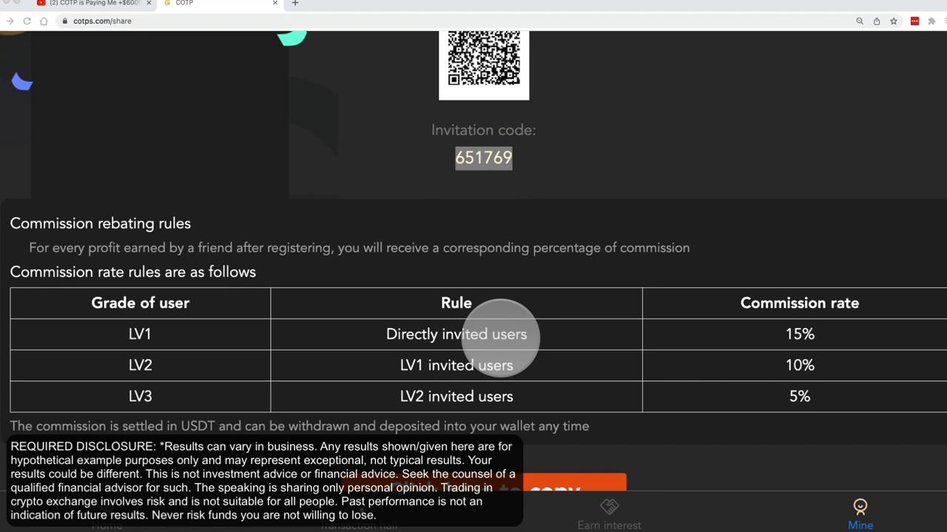
pyautogui.moveTo(140, 366)
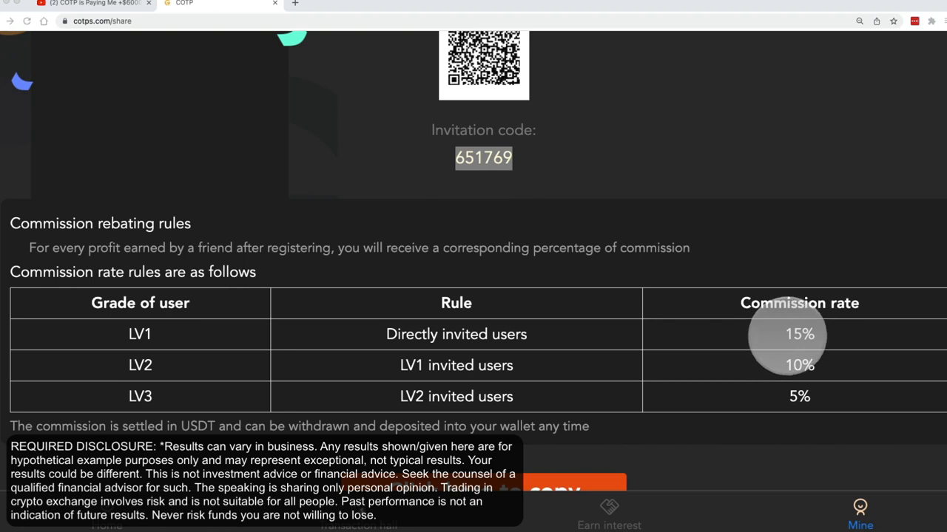
pyautogui.moveTo(799, 365)
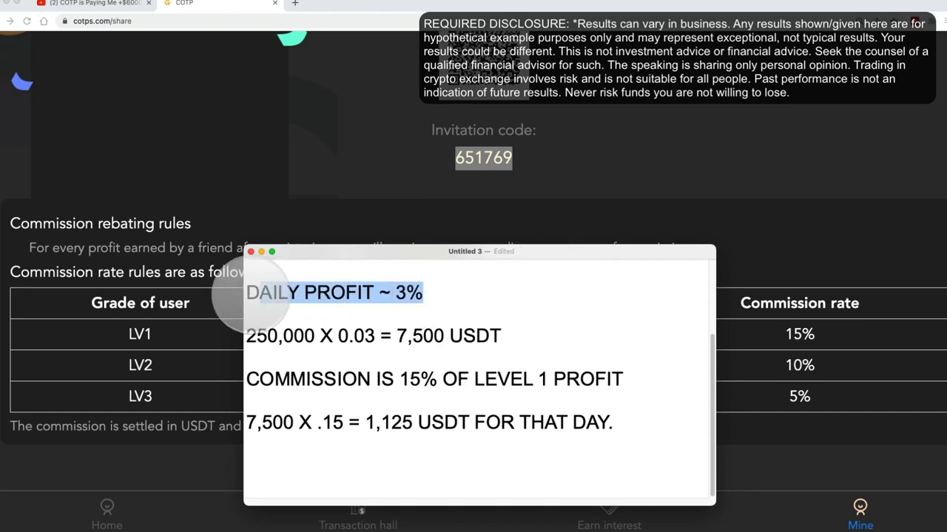
# - Scroll the 'Untitled 3' note to the top, showing 50 friends depositing 5000 USDT each
pyautogui.scroll(3)
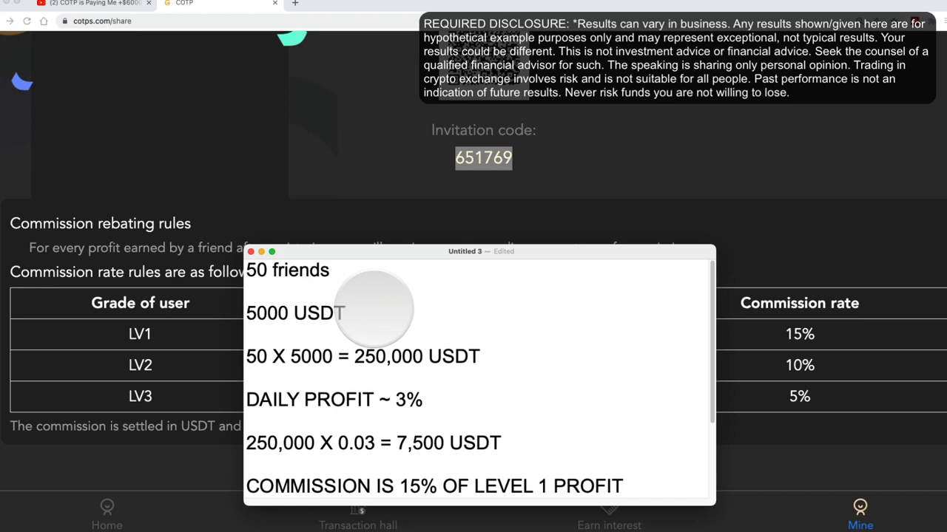
pyautogui.doubleClick(295, 313)
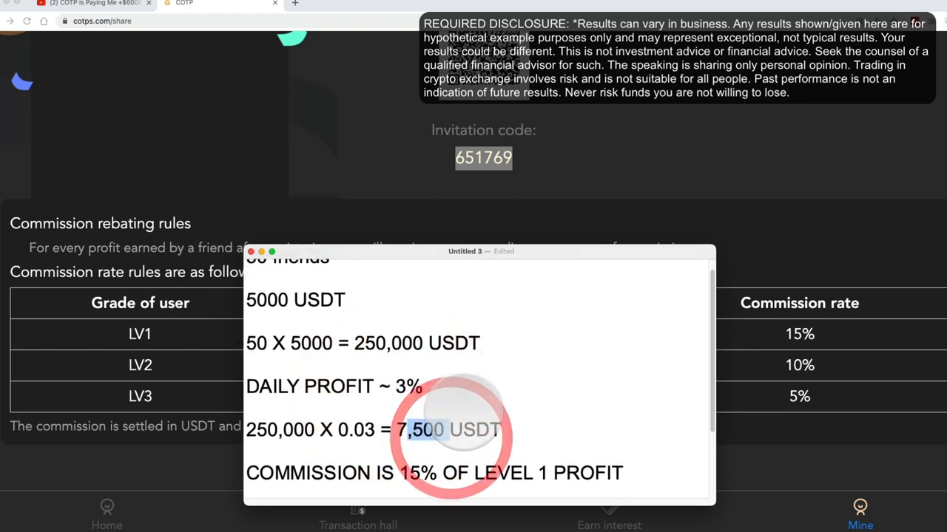
pyautogui.scroll(3)
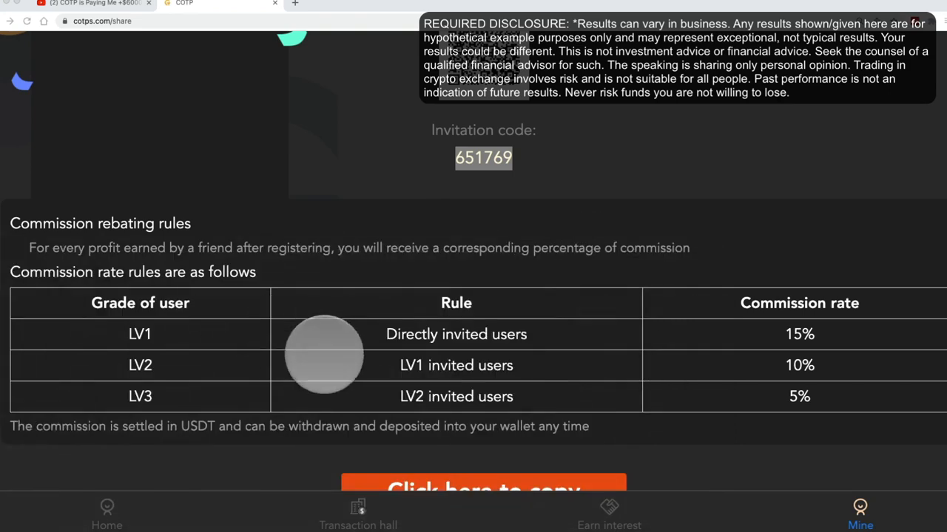
# - Return to the Mine page showing 17.472 assets and confirm the fake-app warning notice
pyautogui.scroll(-3)
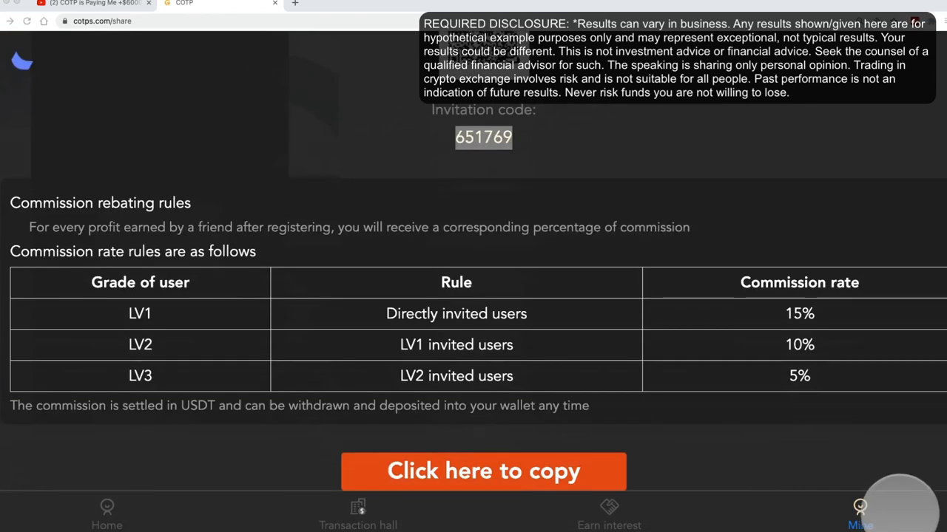
pyautogui.click(859, 514)
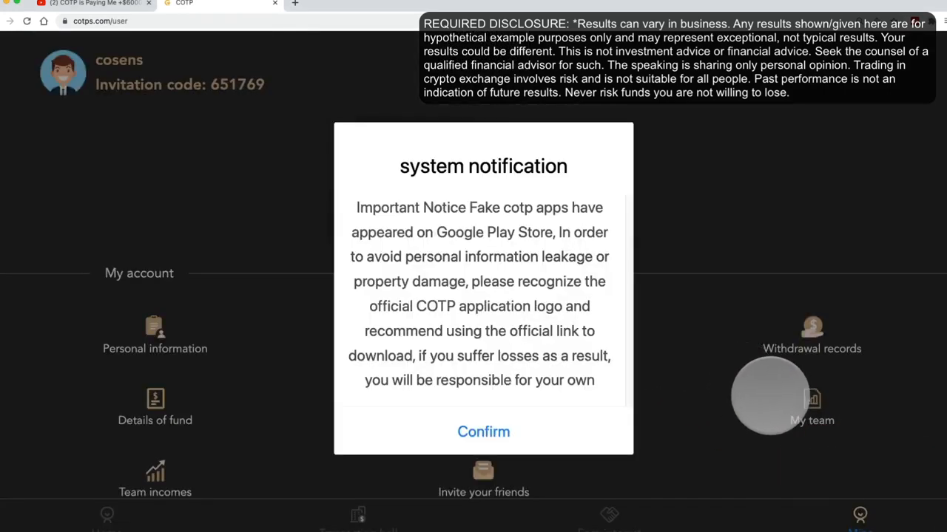
pyautogui.click(483, 432)
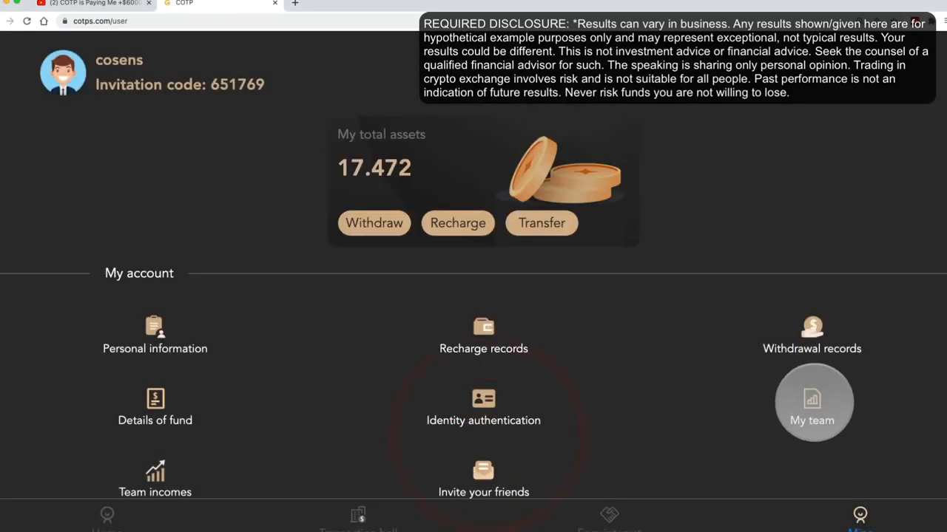
# - Open My team on the Lv1 tab and scroll the members list (income 347.355, residual 3.848)
pyautogui.click(812, 402)
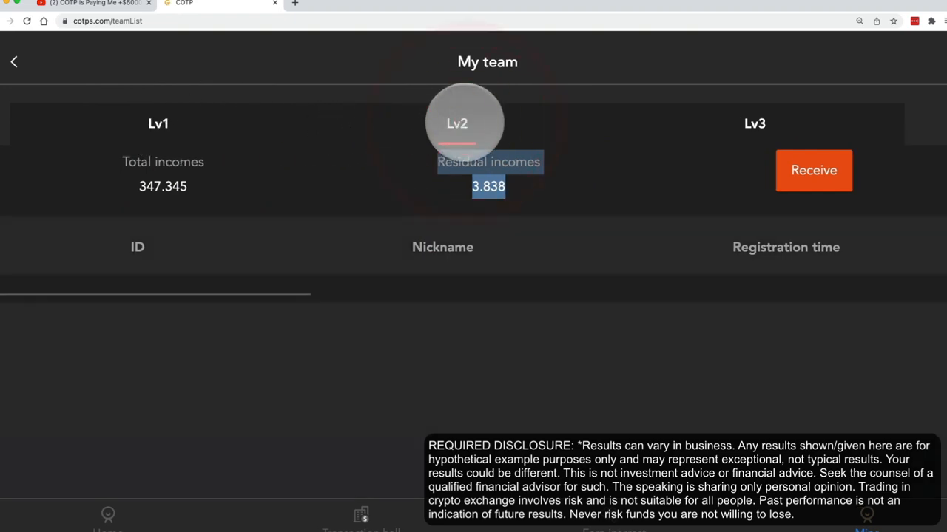
pyautogui.click(157, 123)
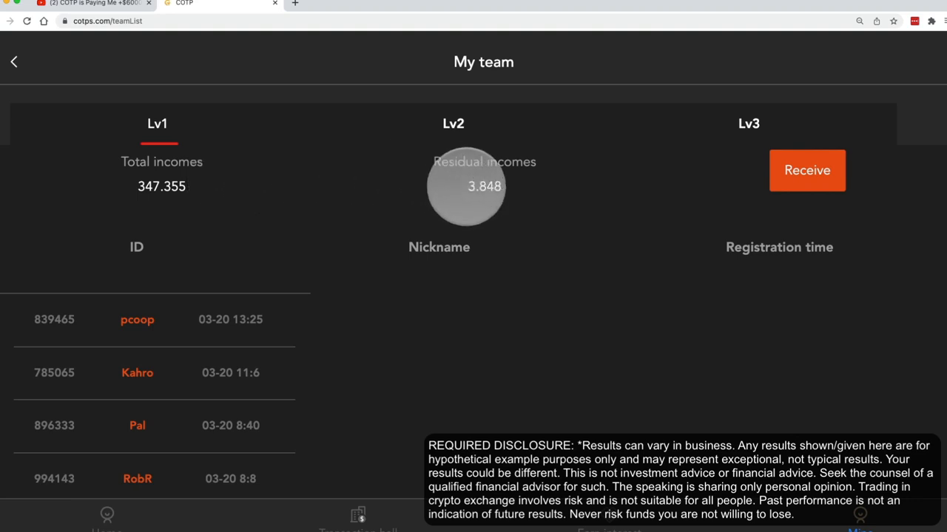
pyautogui.scroll(-3)
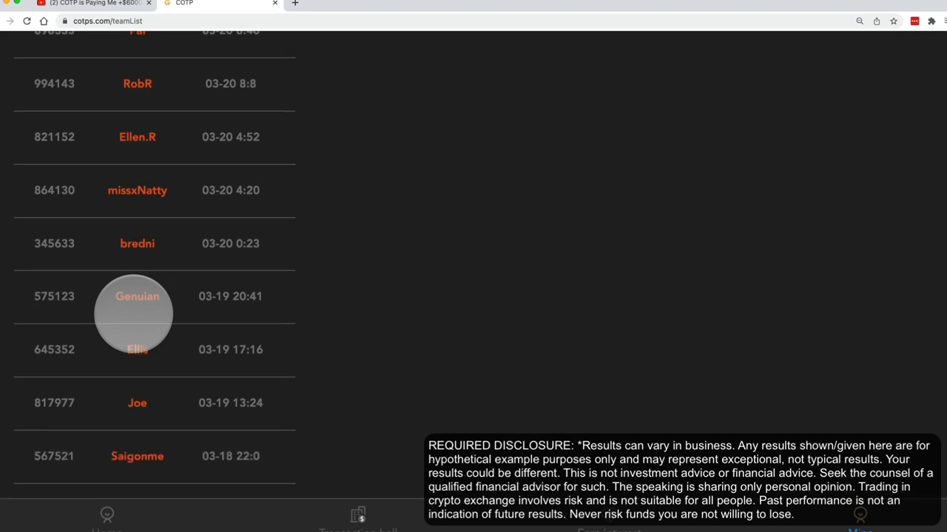
pyautogui.scroll(3)
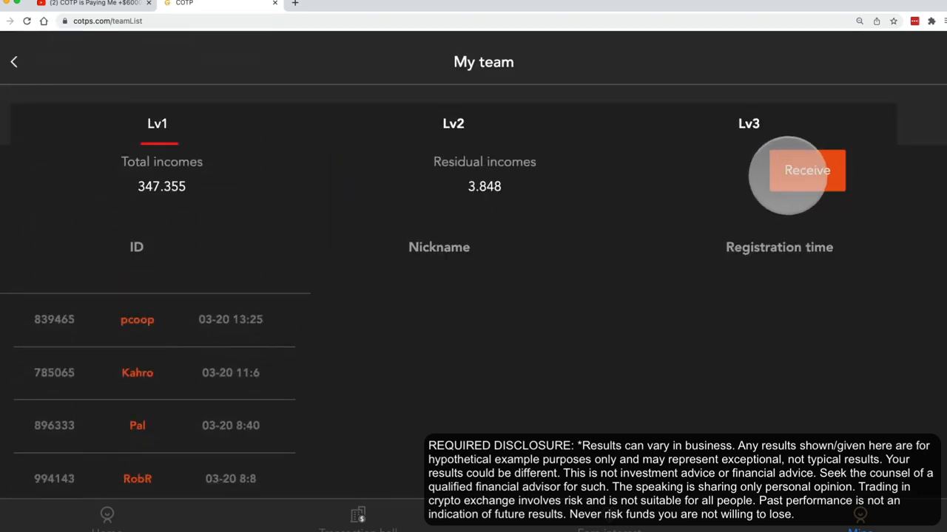
# - Receive the 3.848 Lv1 residual, then switch to the Lv2 tab showing 0.318 residual
pyautogui.click(807, 170)
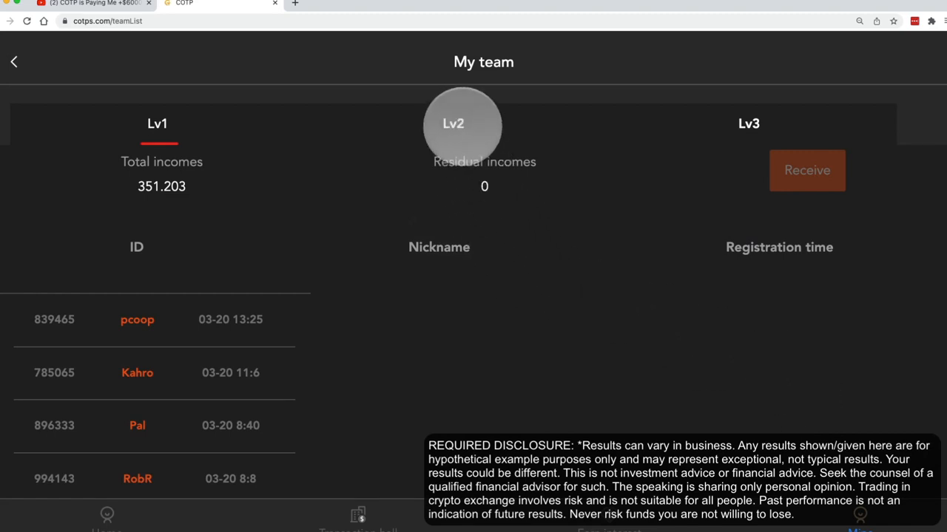
pyautogui.click(457, 123)
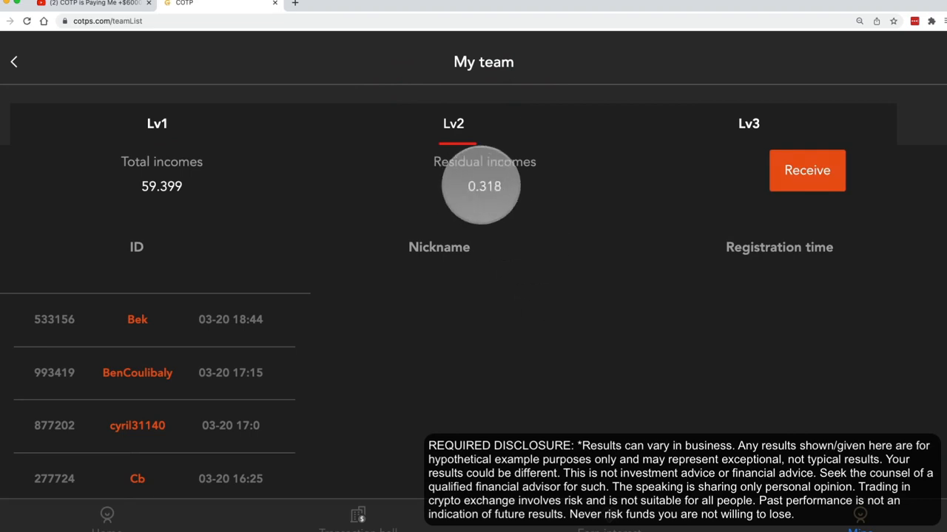
# - Receive the 0.318 Lv2 residual and switch to Lv3, showing 13.343 income and 0.296 residual
pyautogui.click(807, 170)
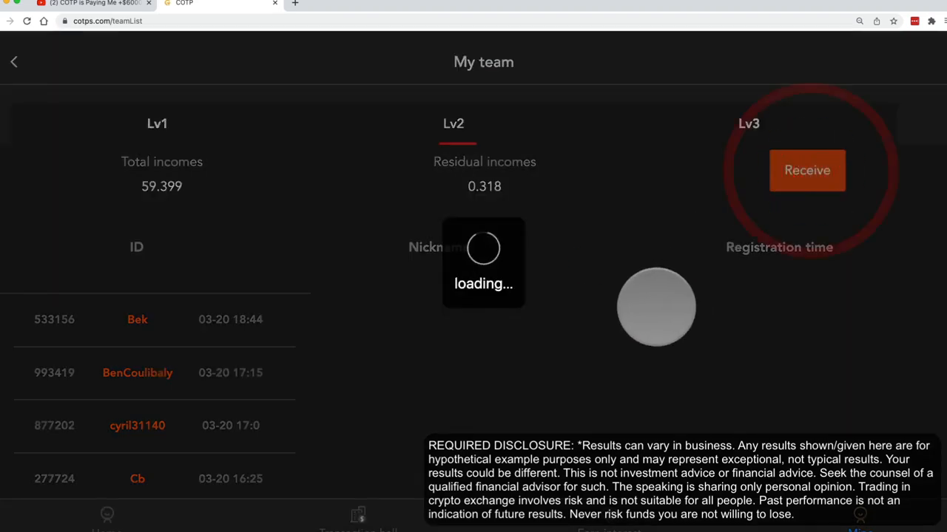
pyautogui.click(807, 170)
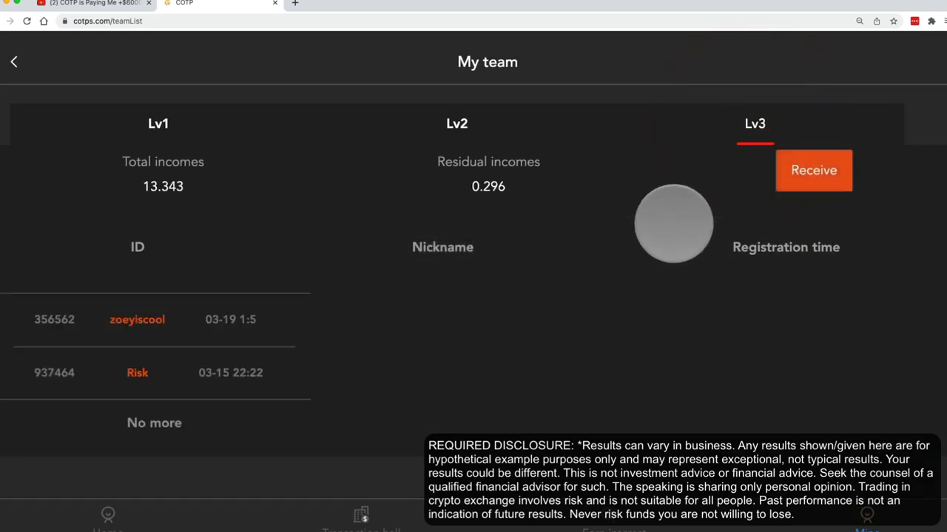
# - Receive the 0.296 Lv3 residual and open the transaction hall showing a 21.934 wallet balance
pyautogui.click(813, 170)
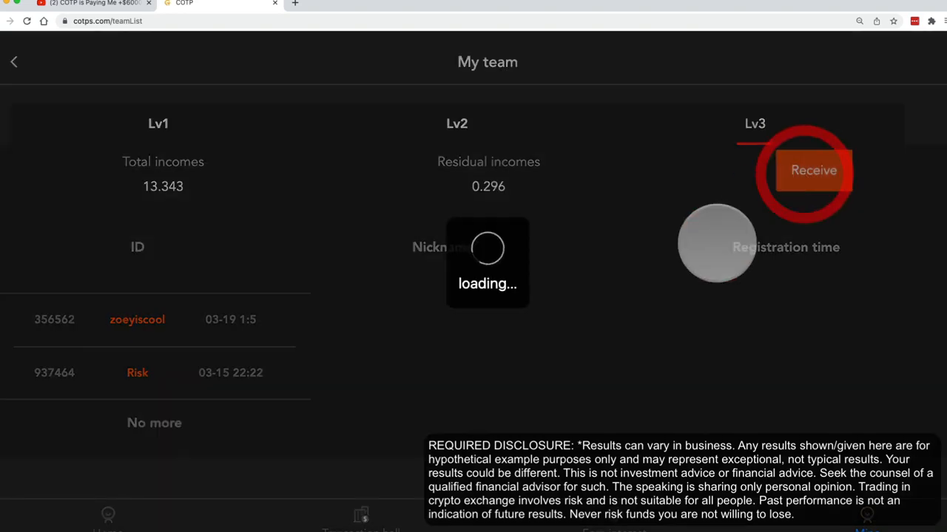
pyautogui.click(813, 170)
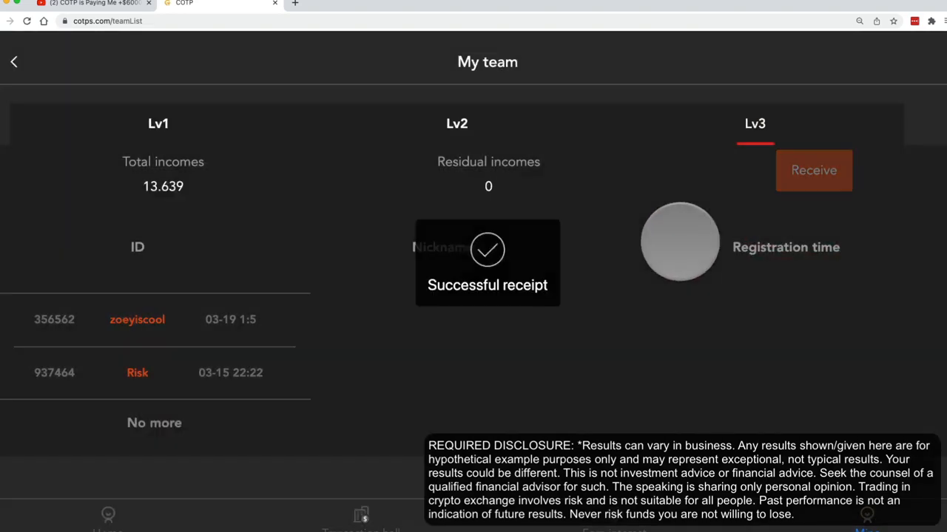
pyautogui.click(362, 515)
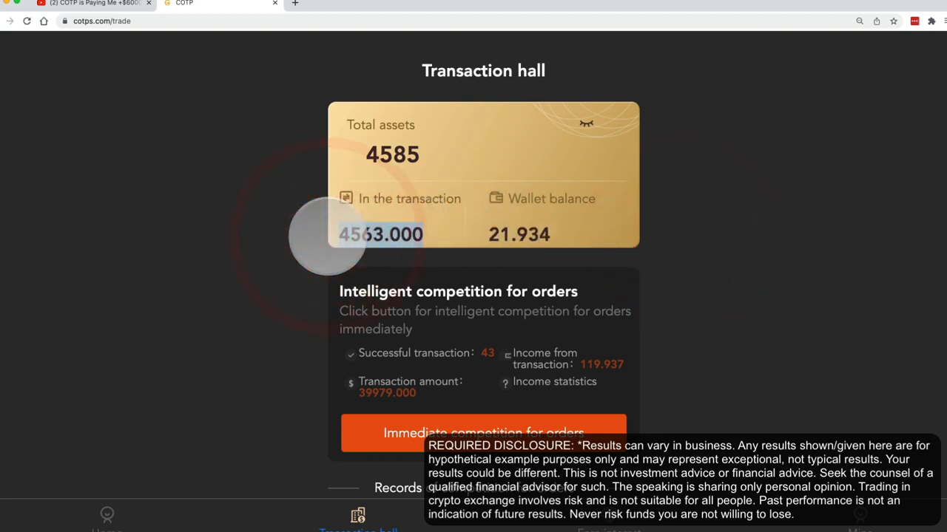
pyautogui.moveTo(458, 207)
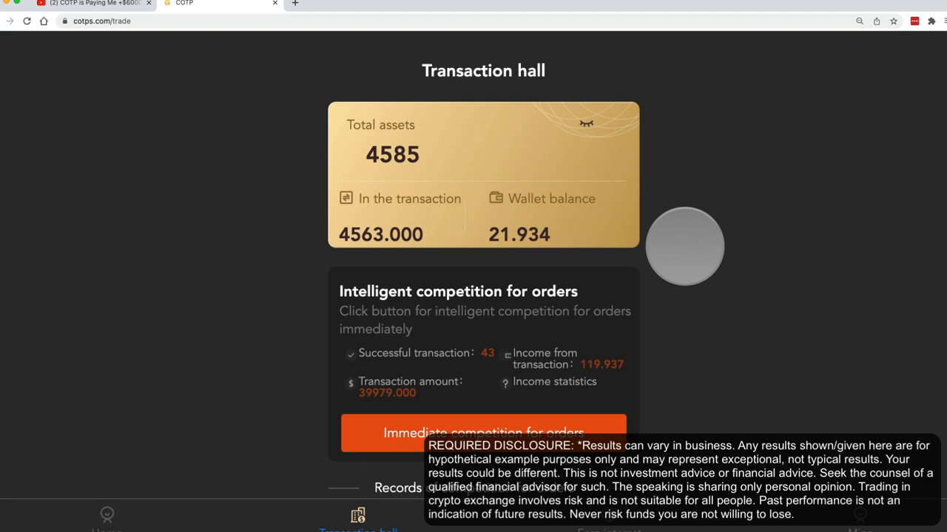
pyautogui.moveTo(776, 185)
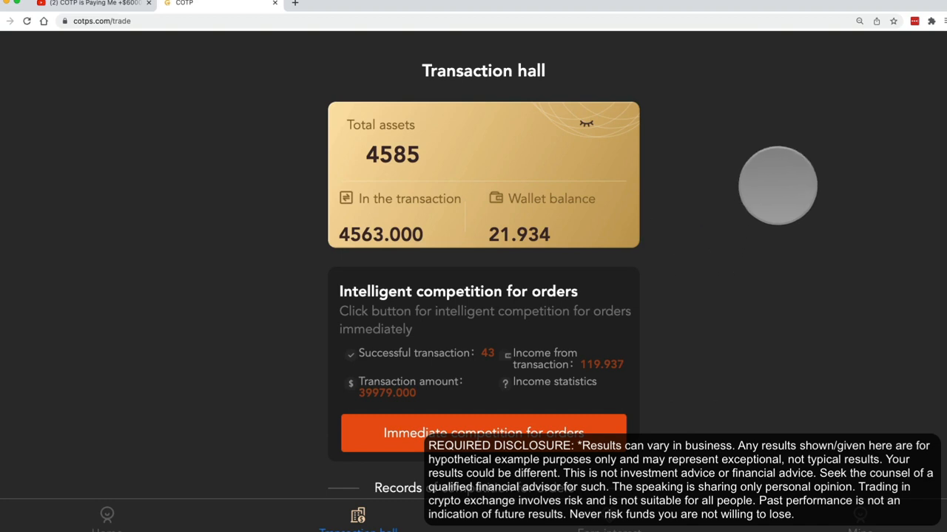